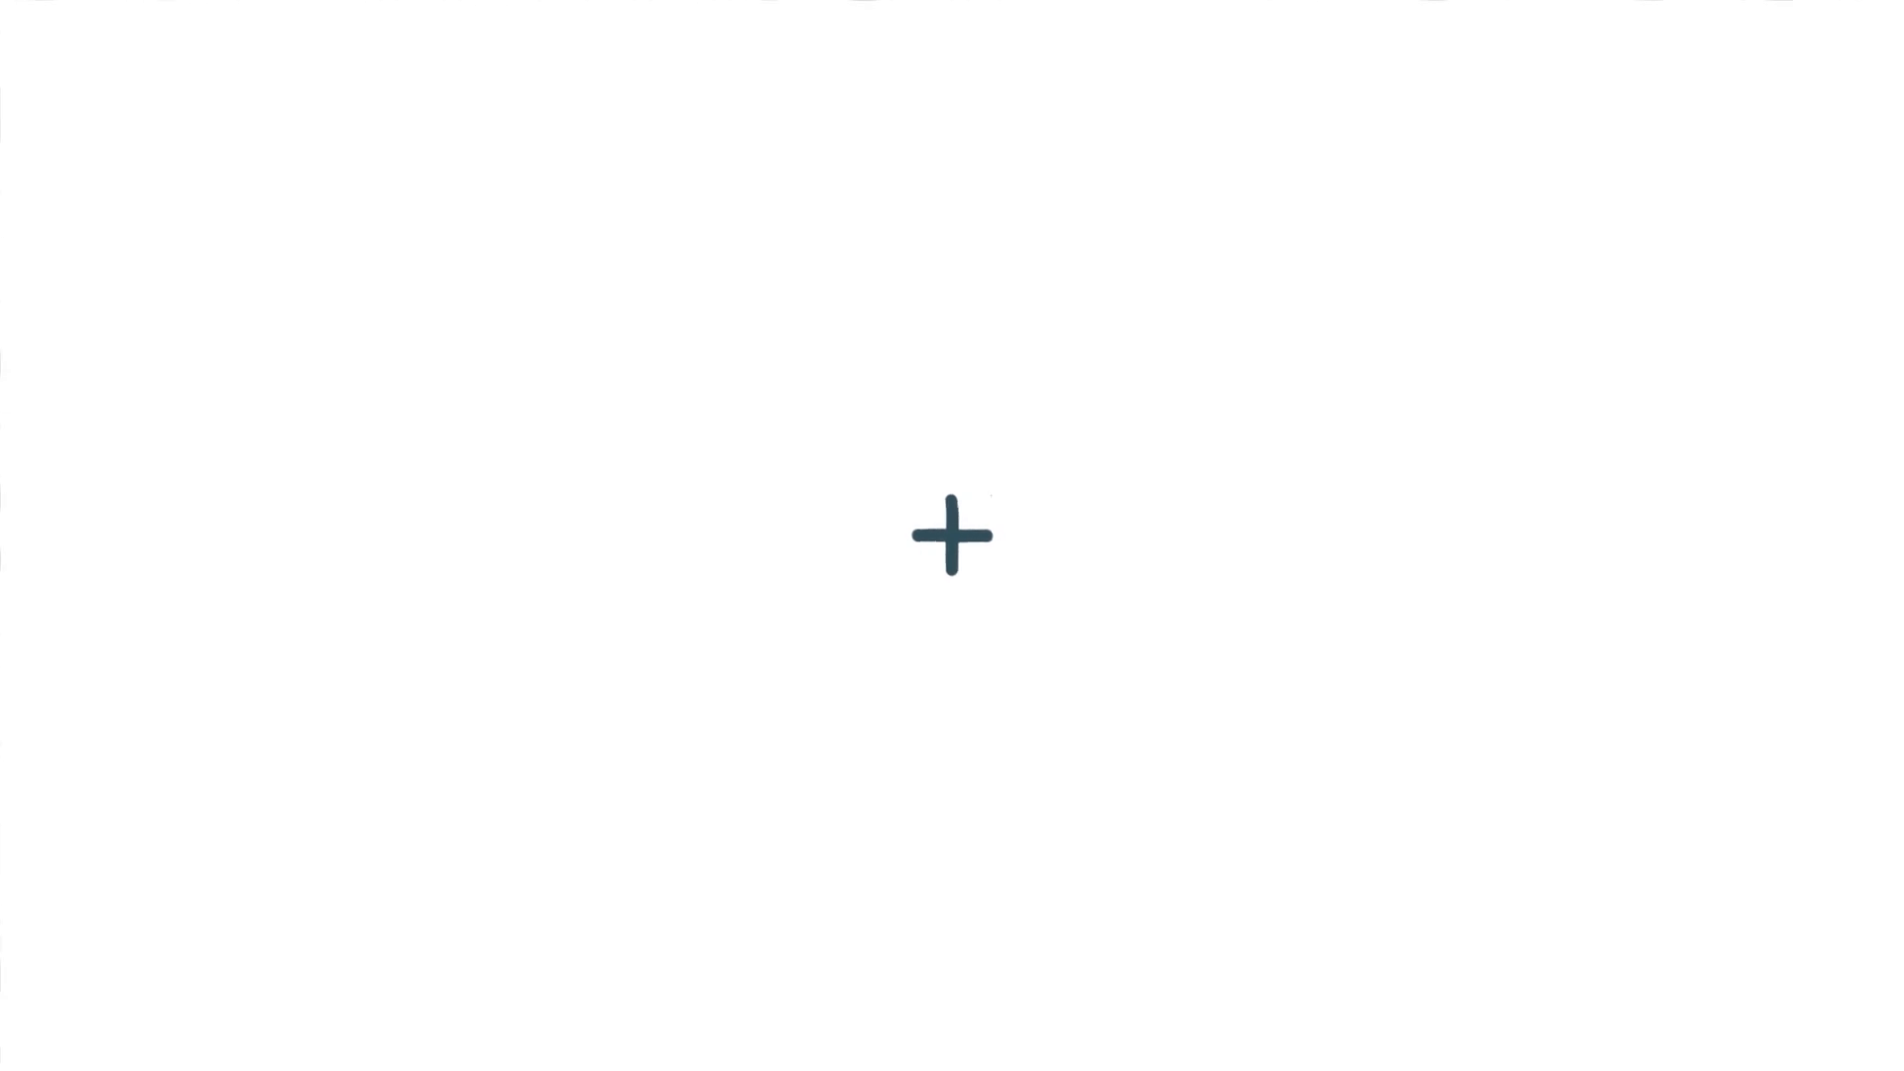
{"action": "left_click", "coordinate": [952, 536]}
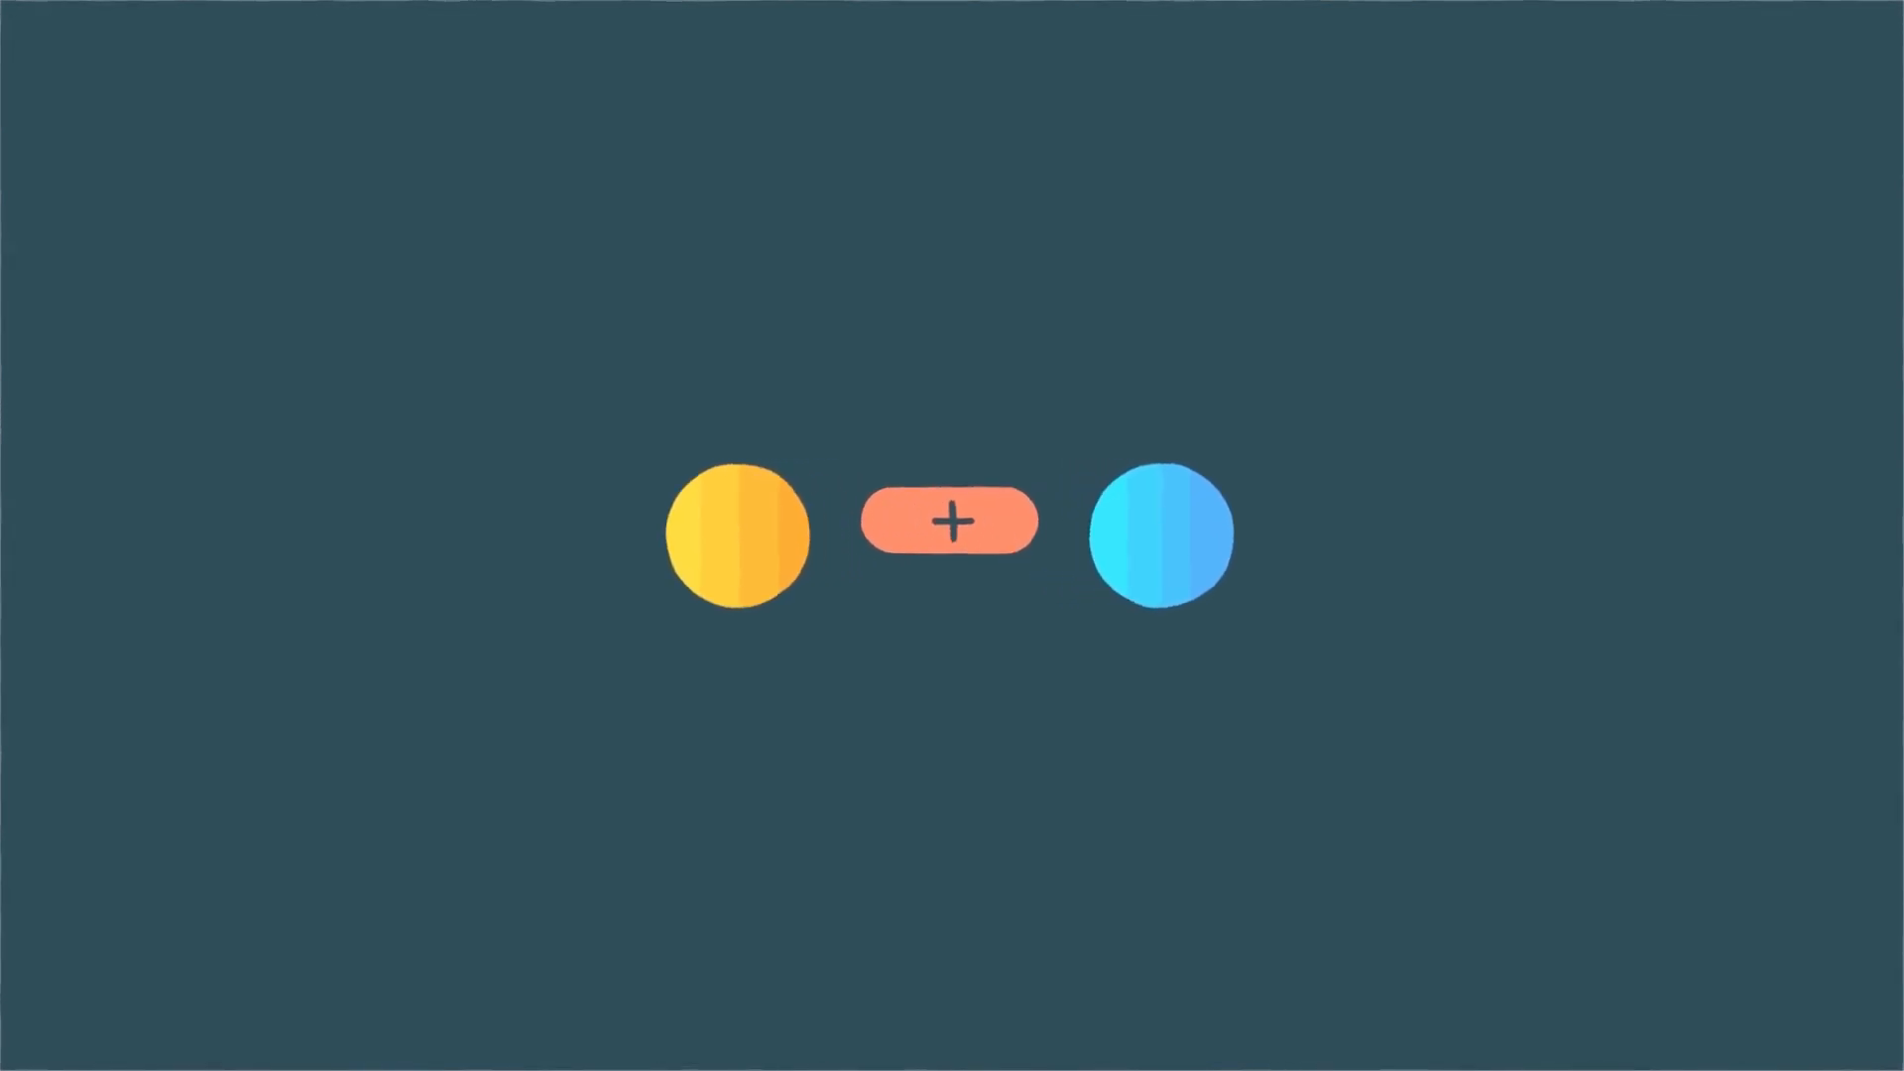
{"action": "left_click", "coordinate": [950, 519]}
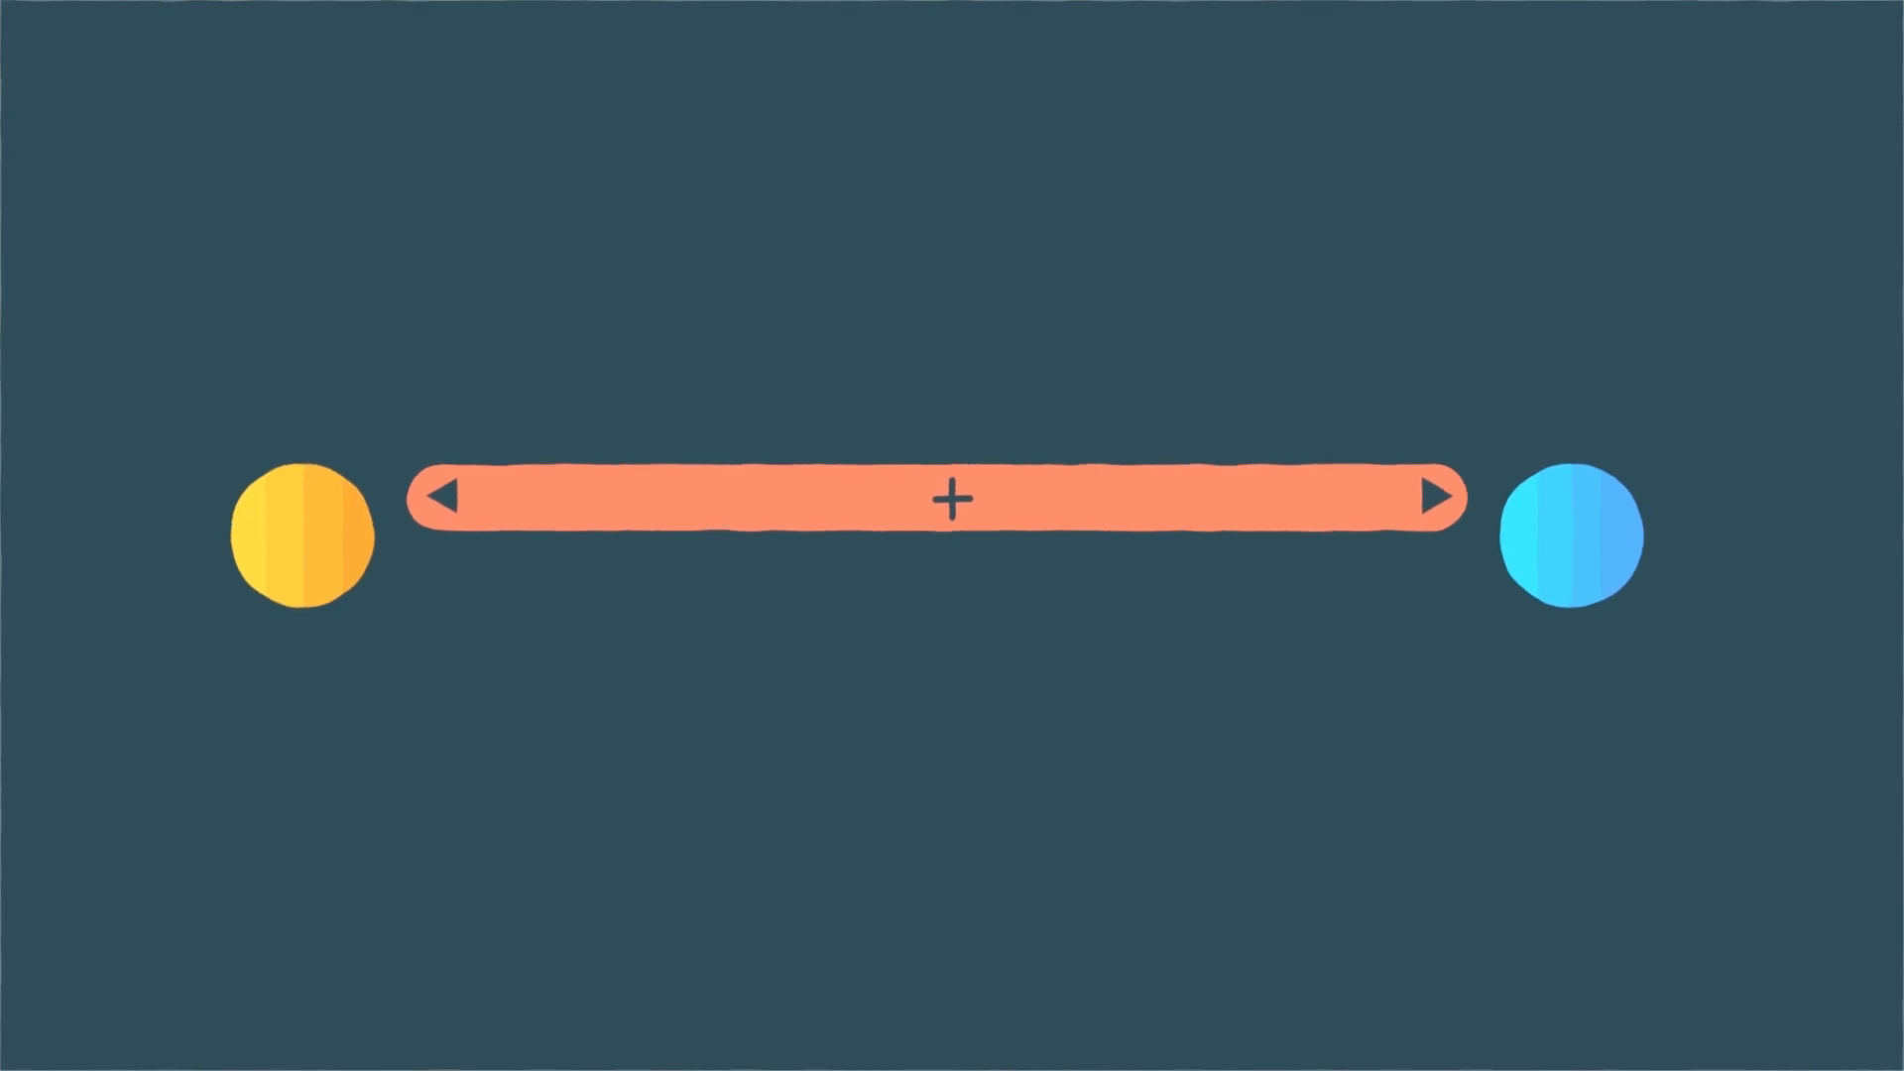
{"action": "left_click", "coordinate": [950, 500]}
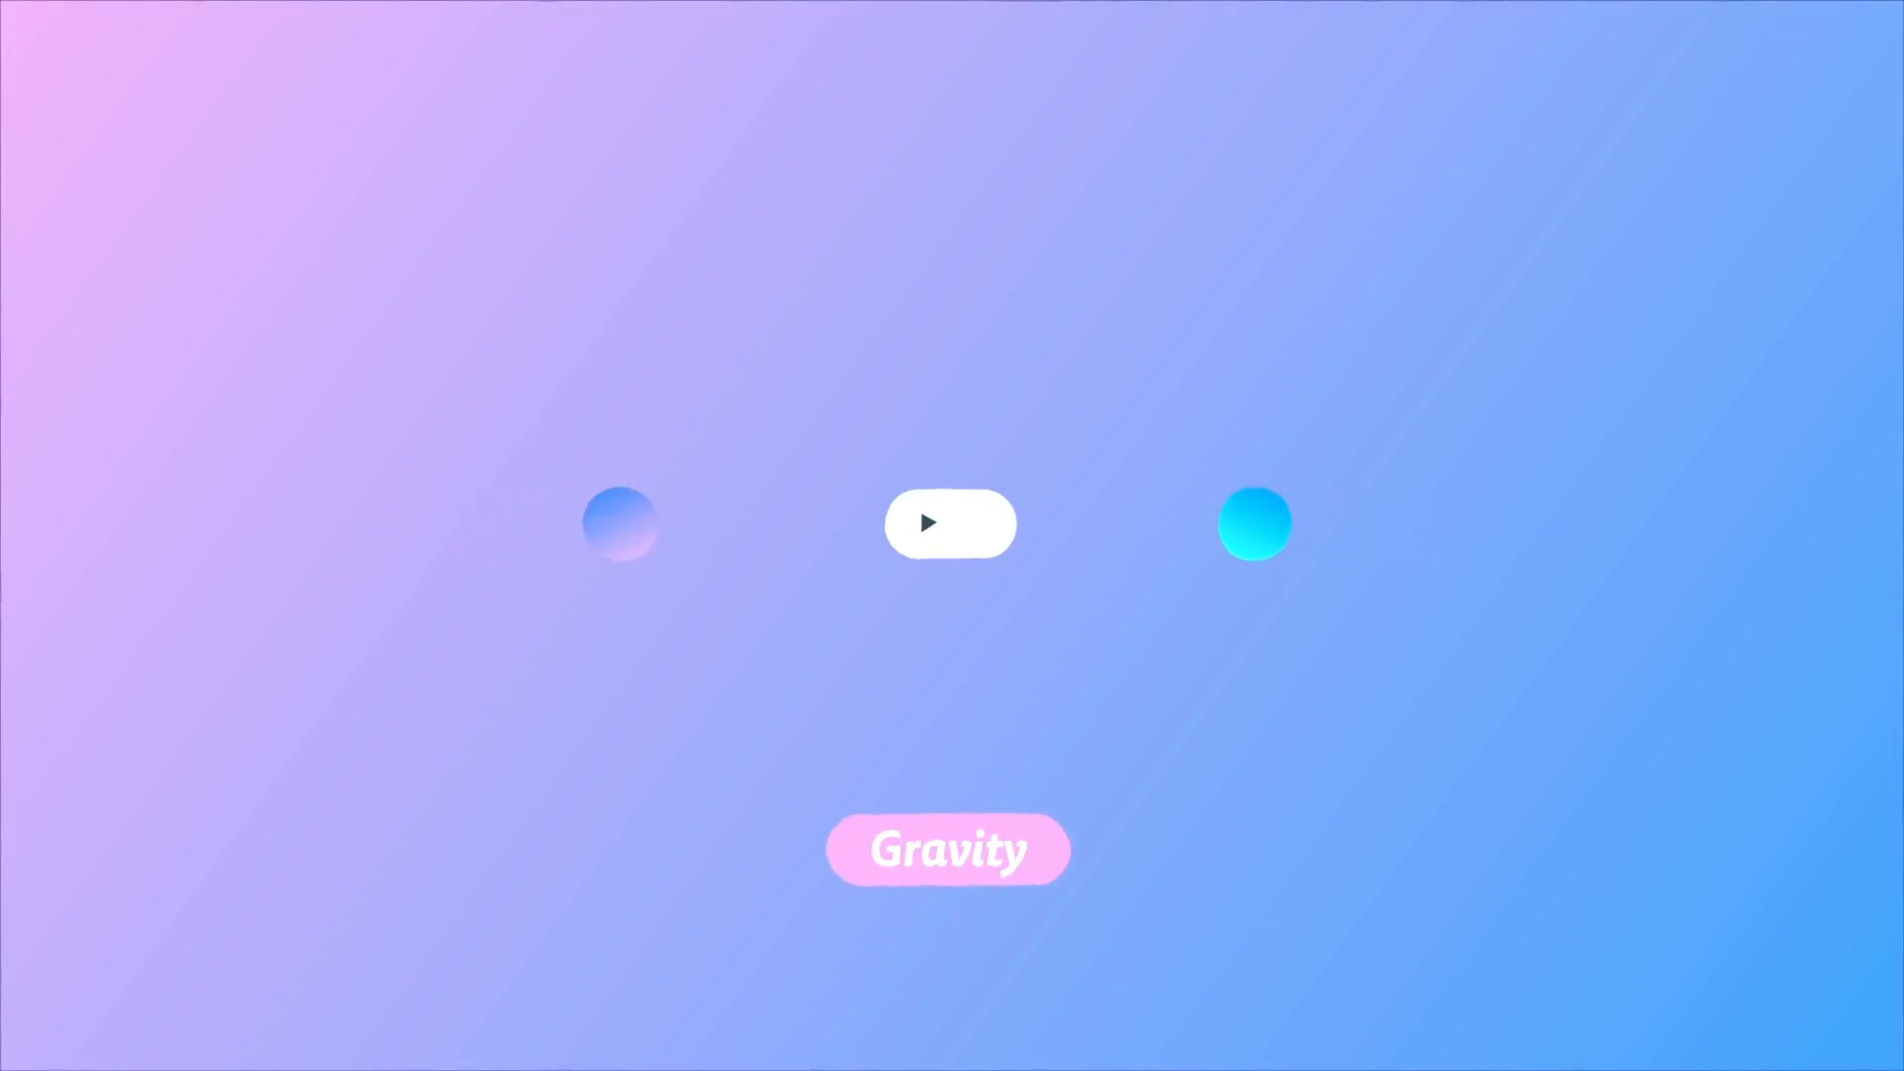
{"action": "left_click", "coordinate": [950, 522]}
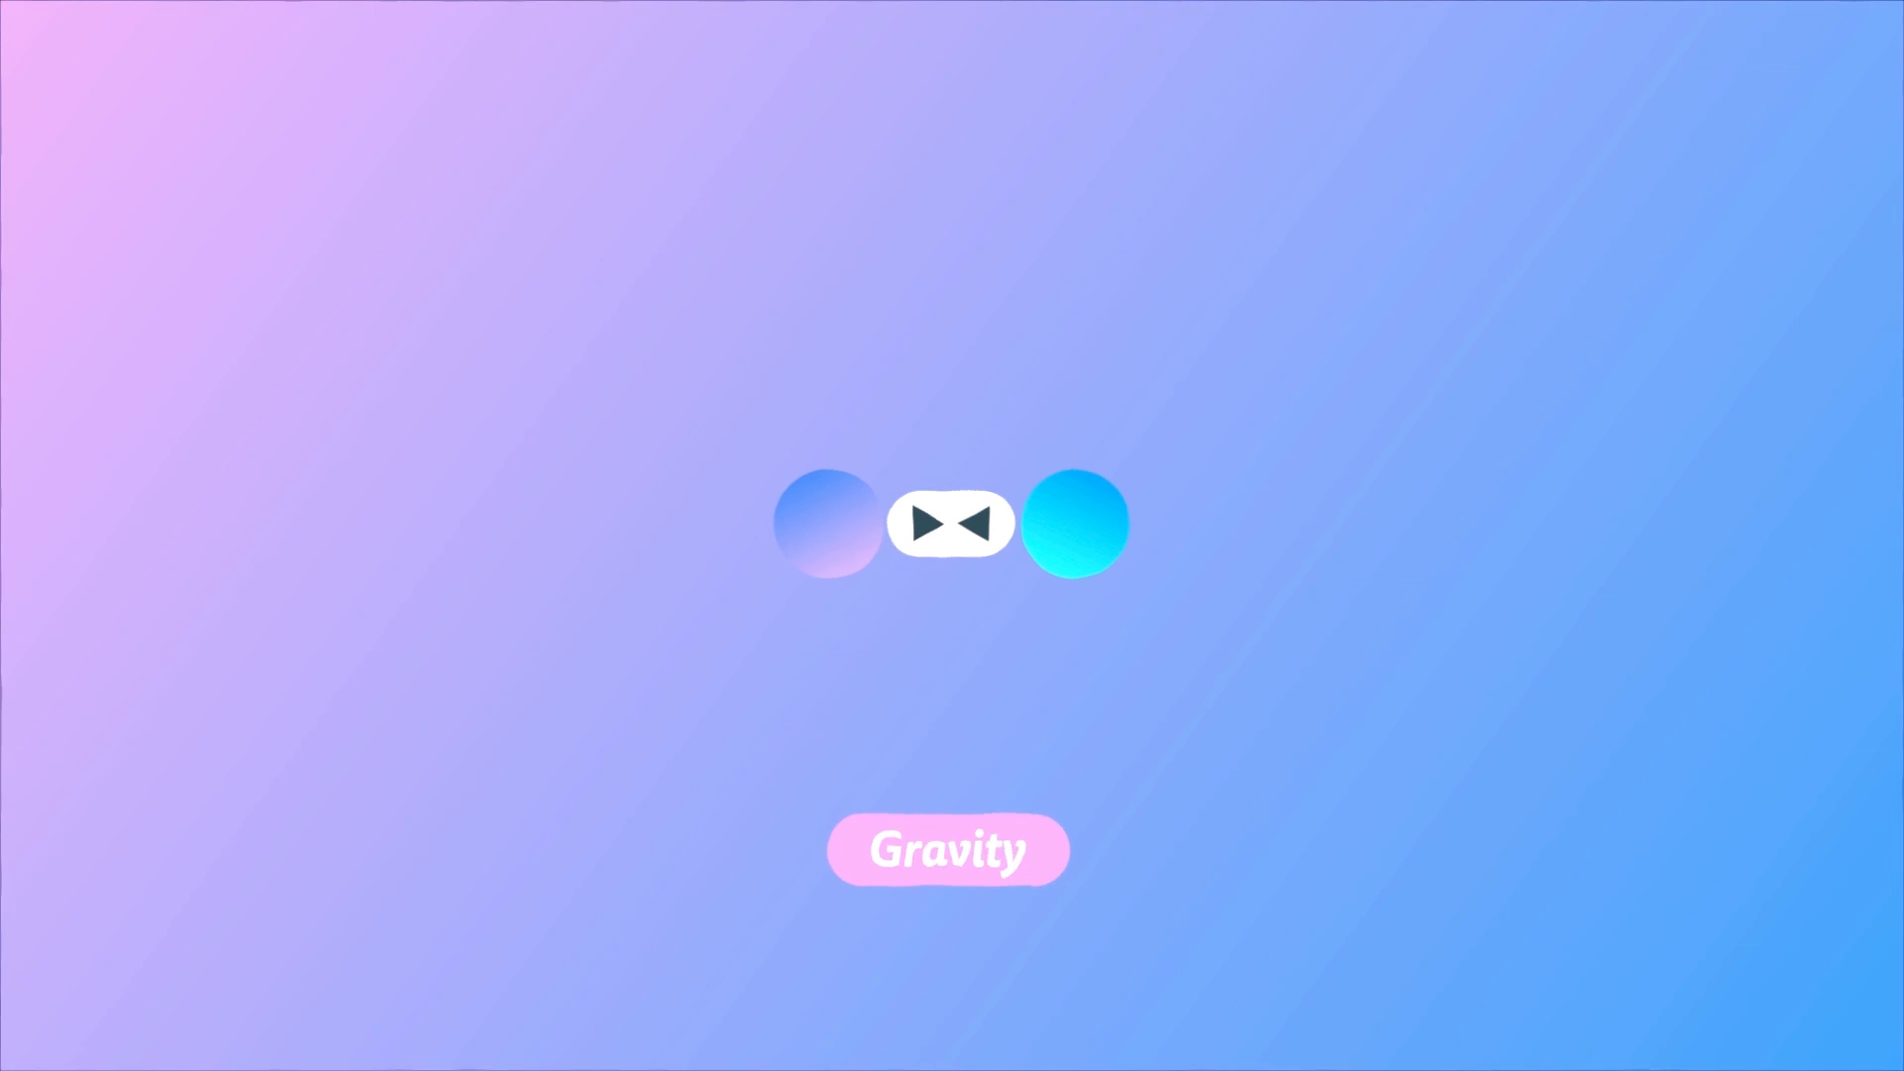
{"action": "left_click", "coordinate": [948, 849]}
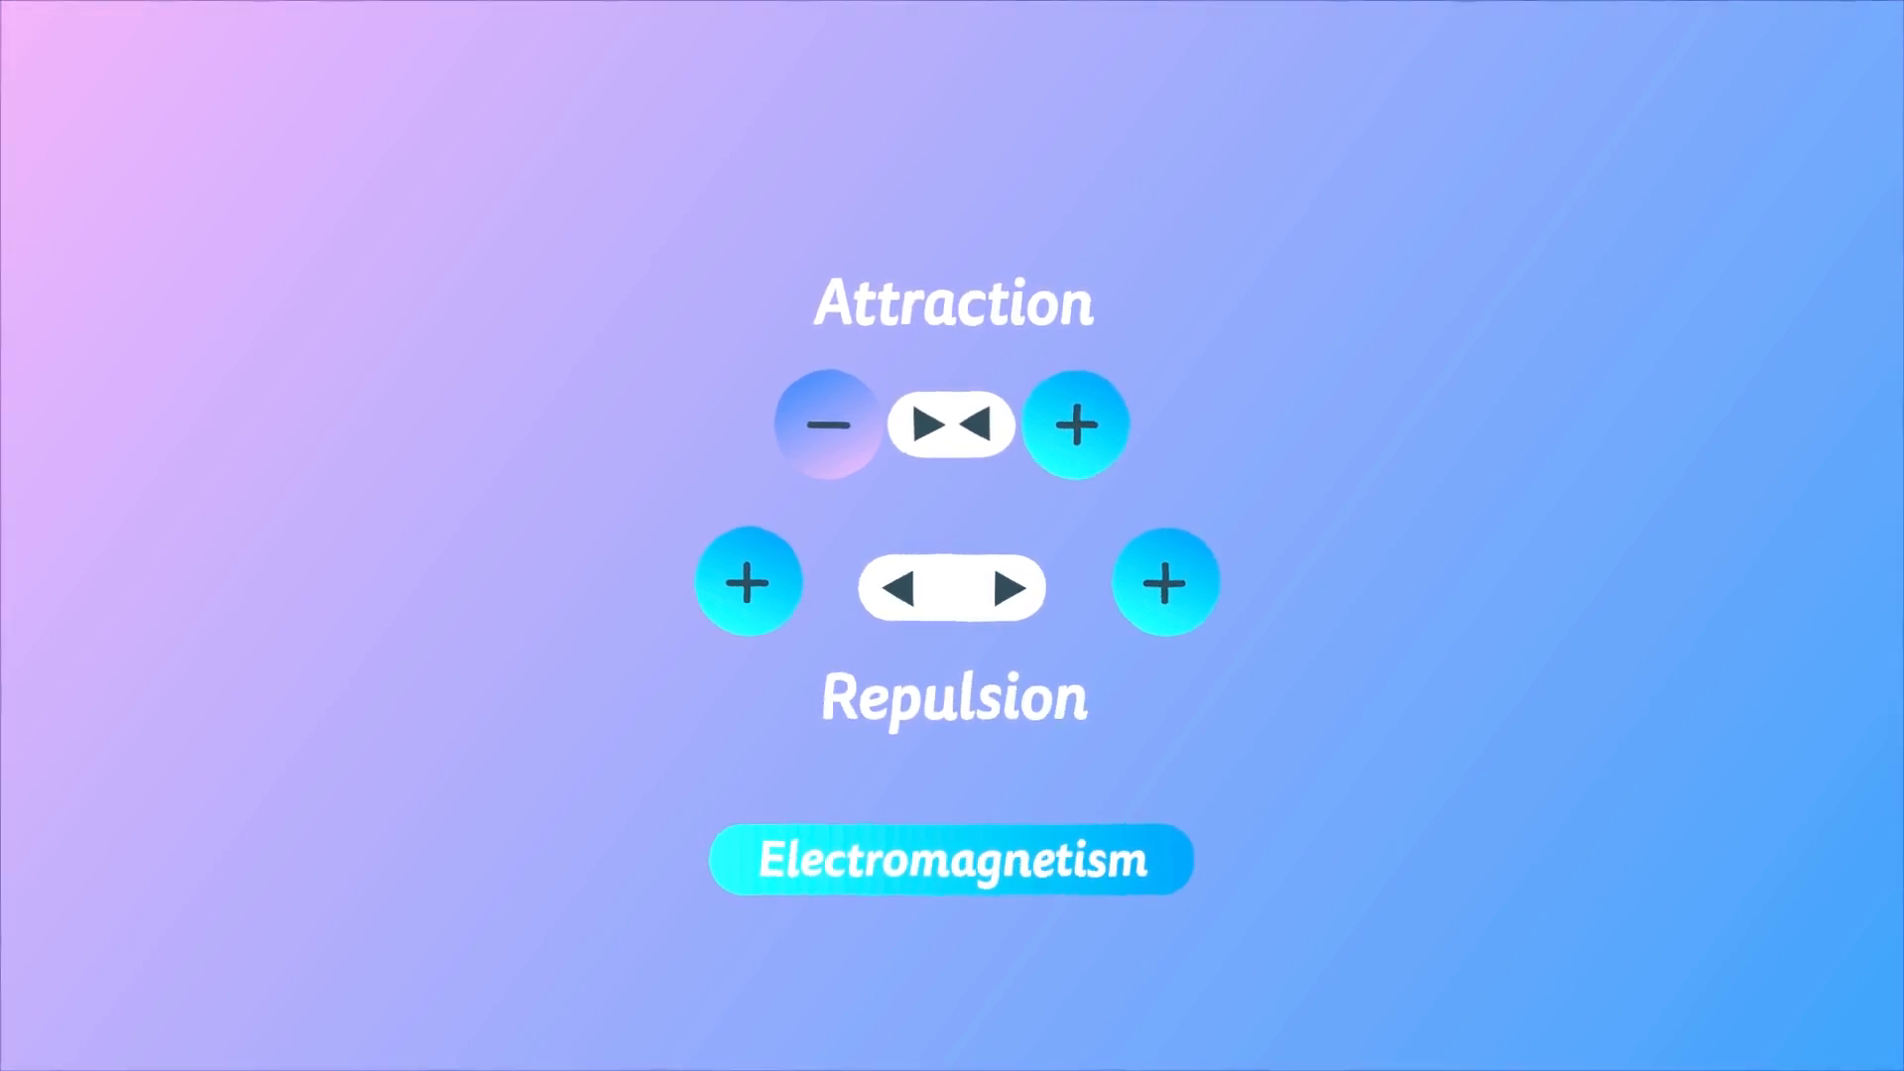
{"action": "left_click", "coordinate": [950, 859]}
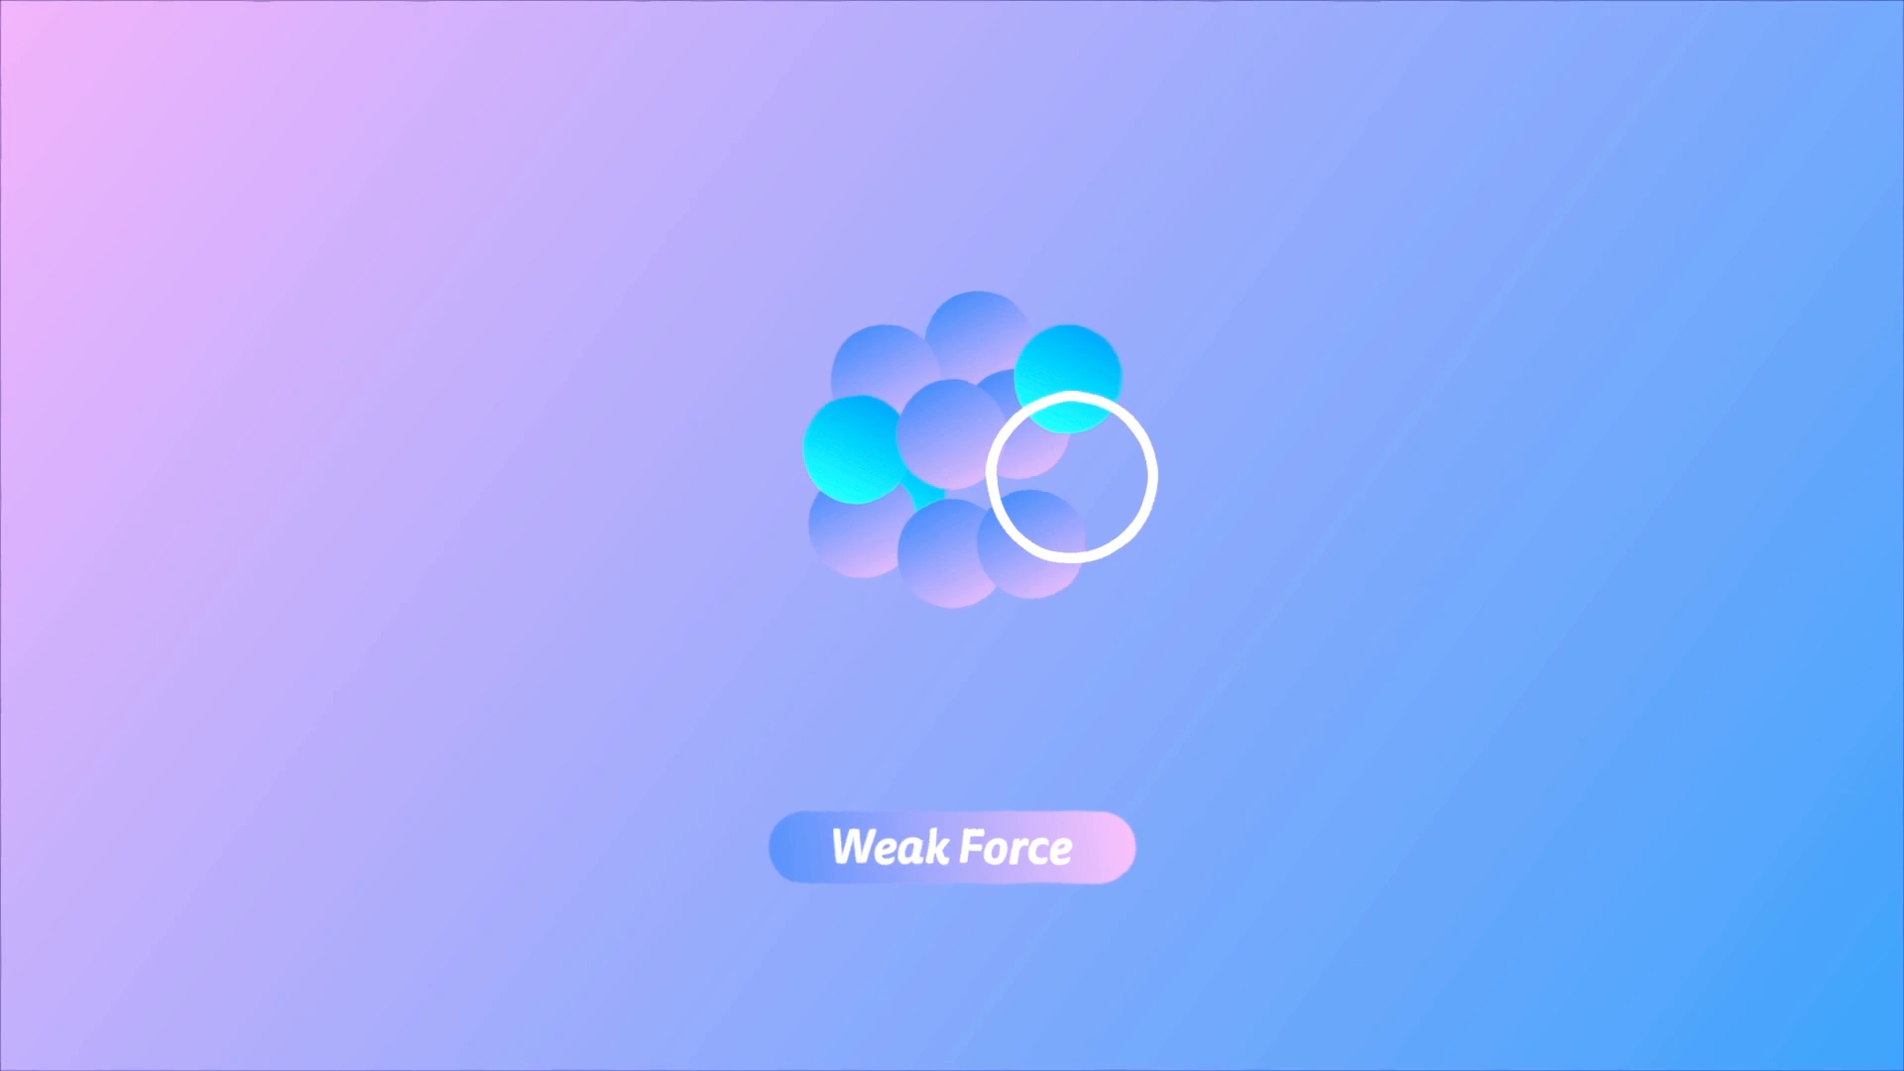
{"action": "left_click", "coordinate": [950, 847]}
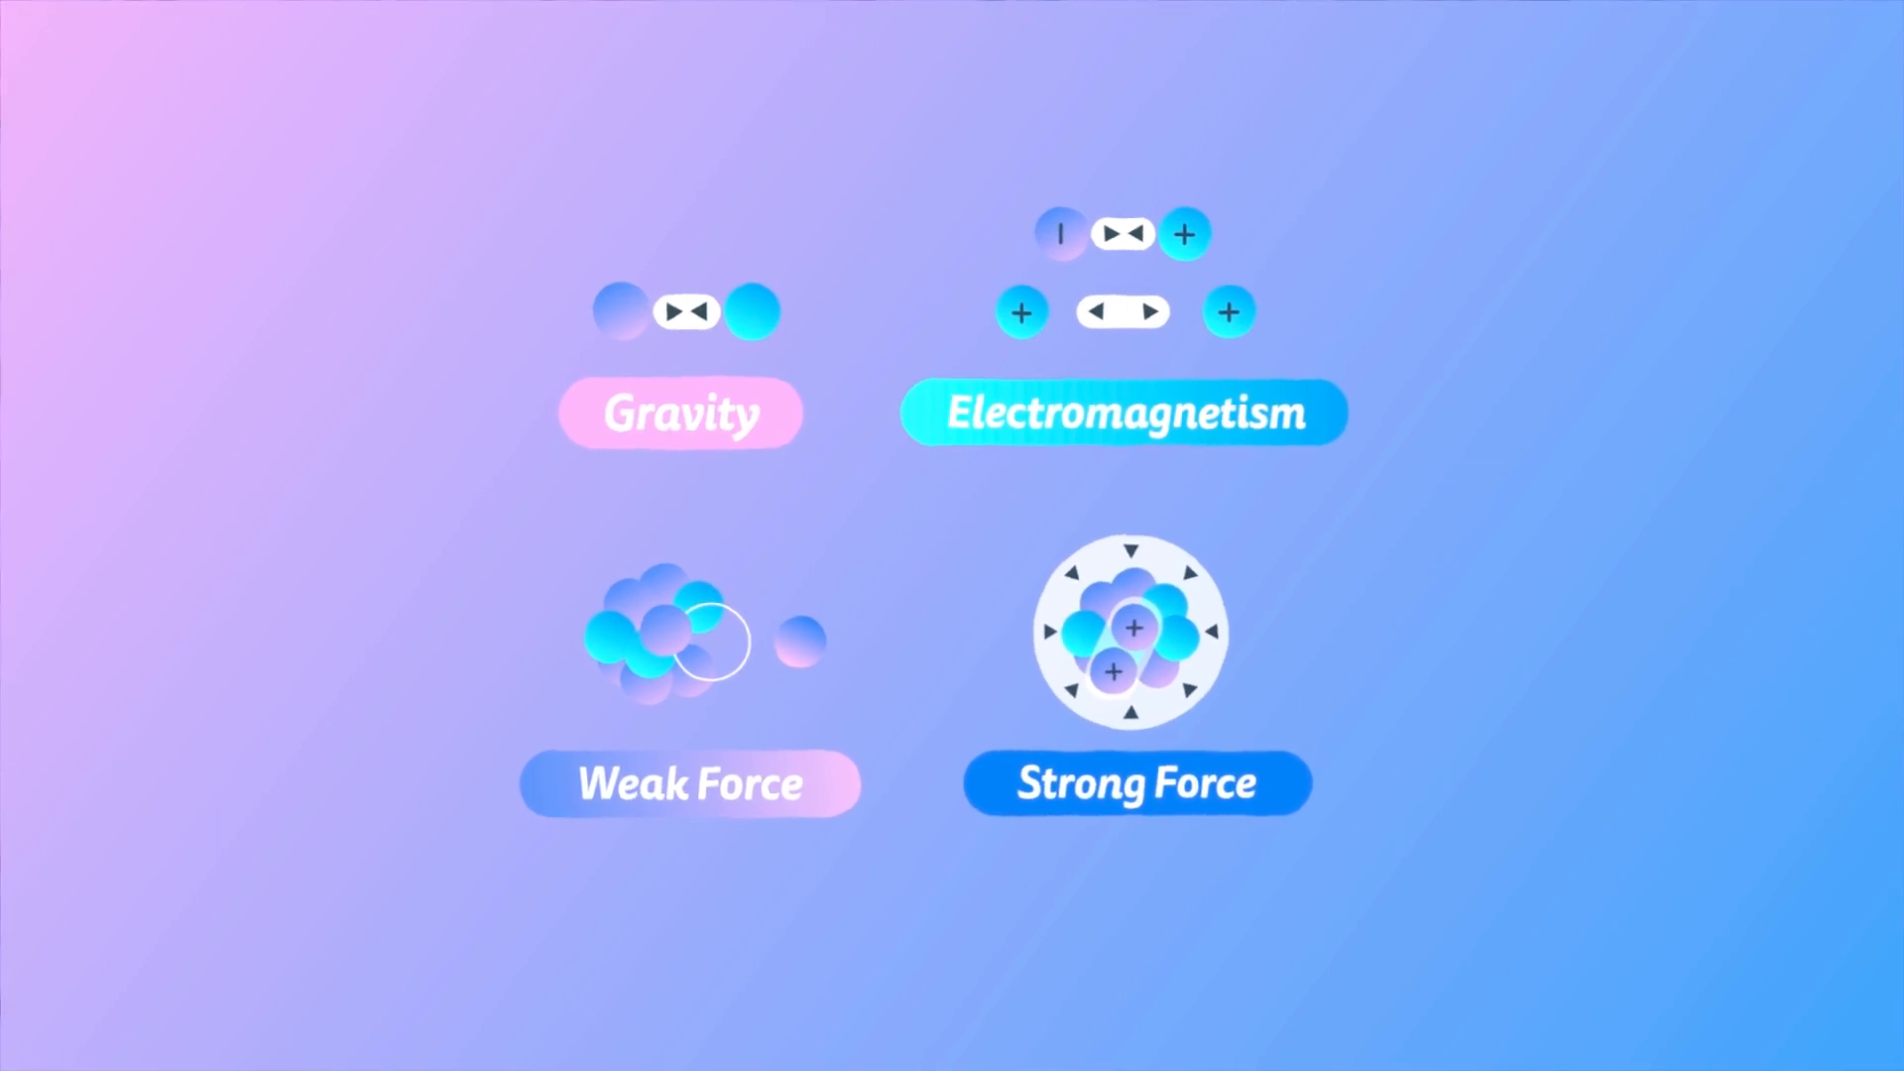
{"action": "scroll", "scroll_direction": "down", "scroll_amount": 3}
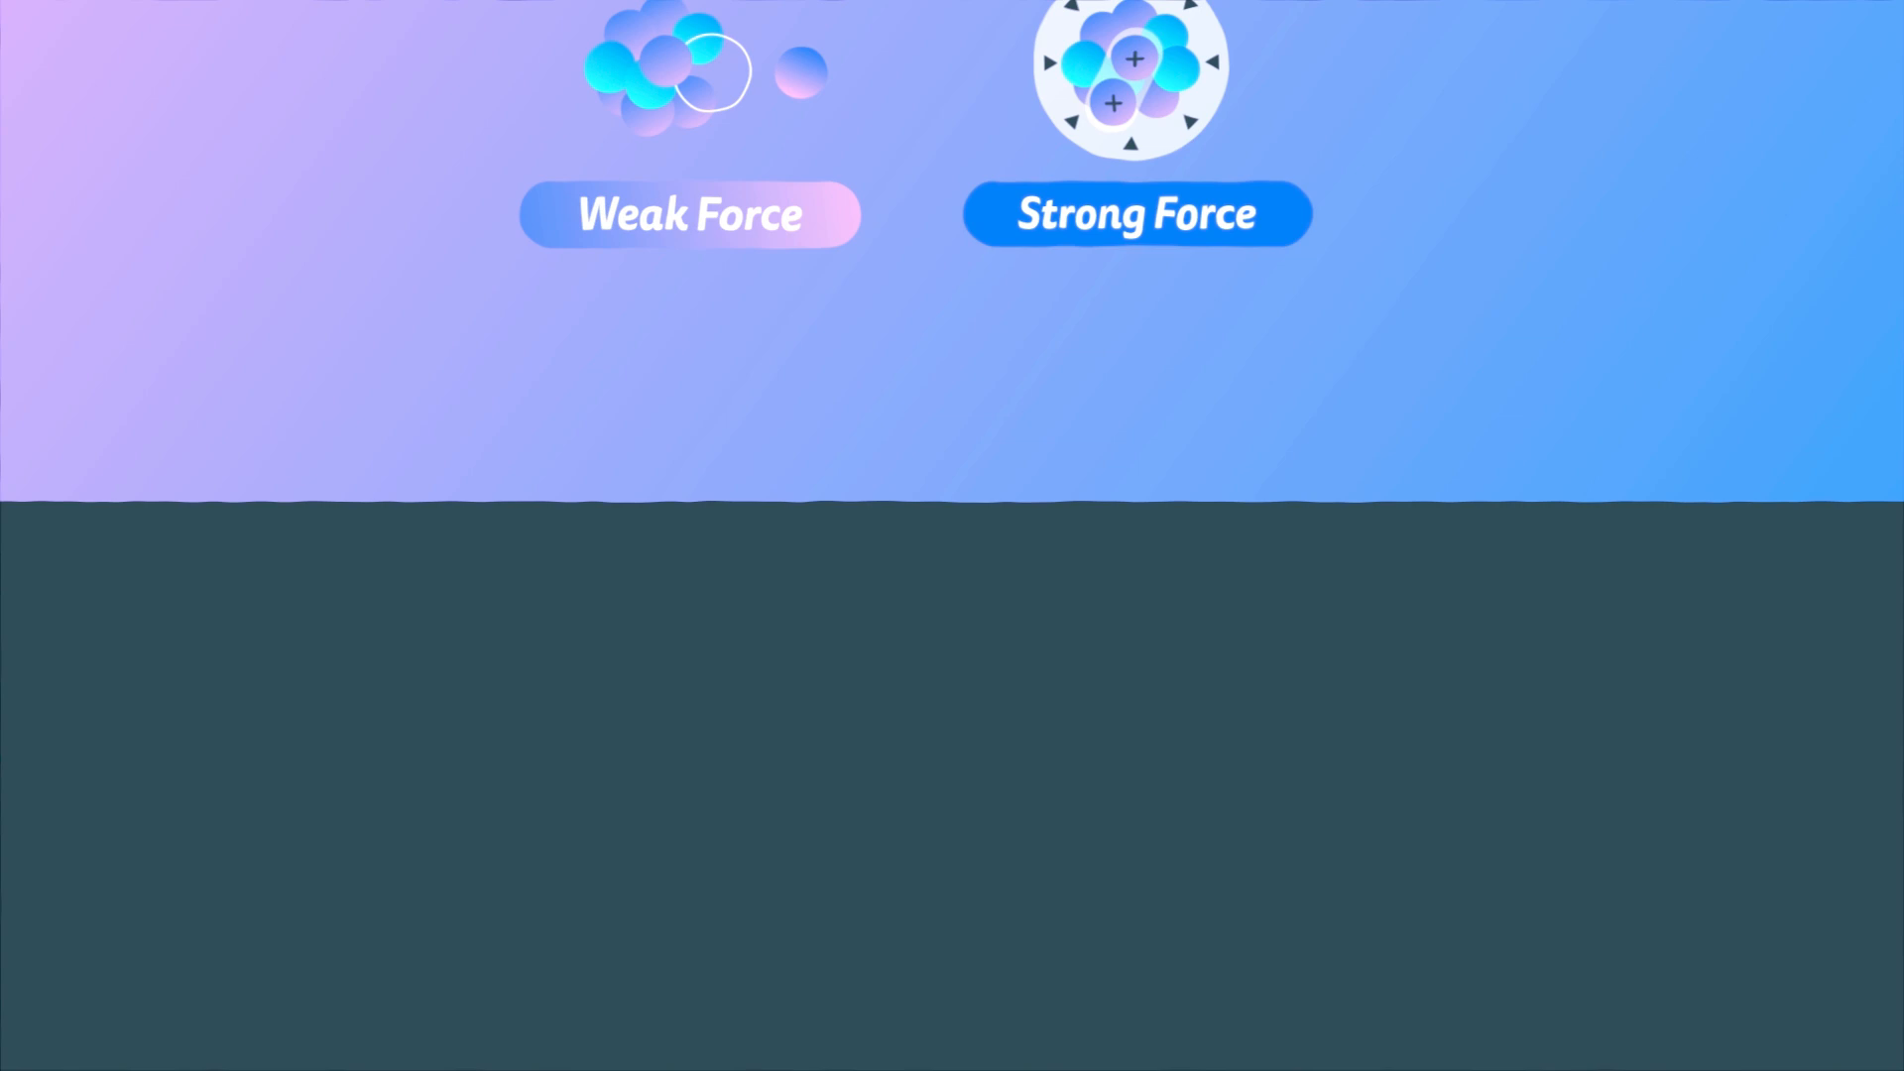